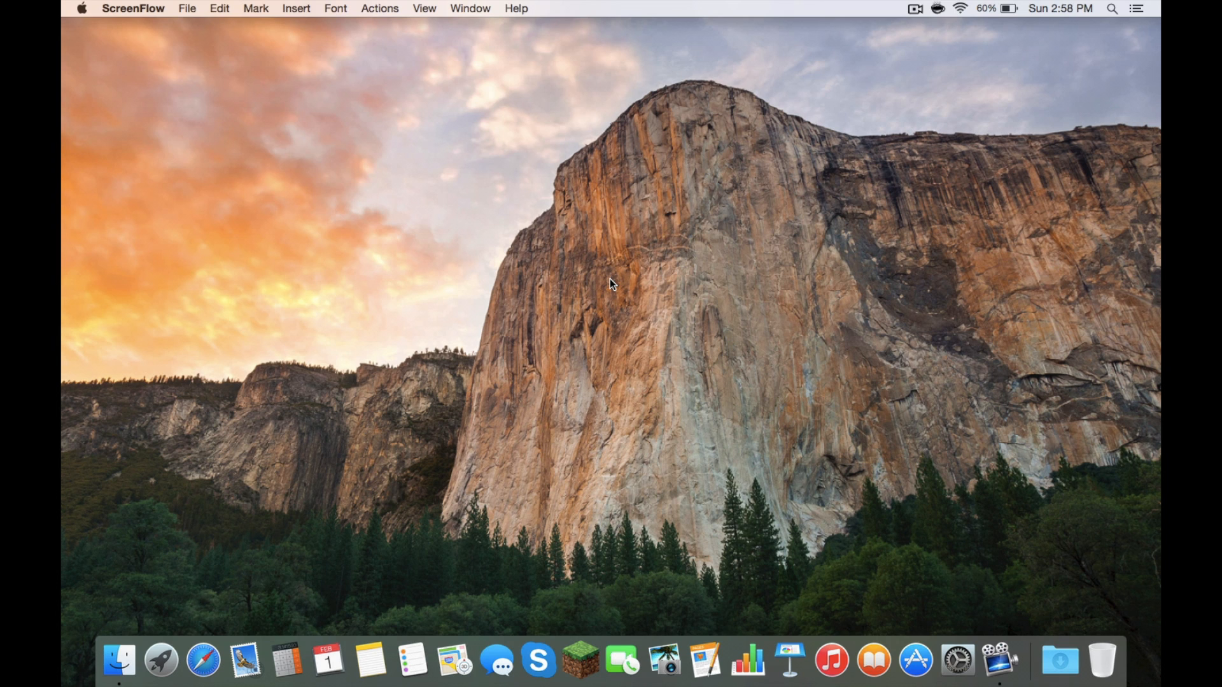
mouse_move(360, 182)
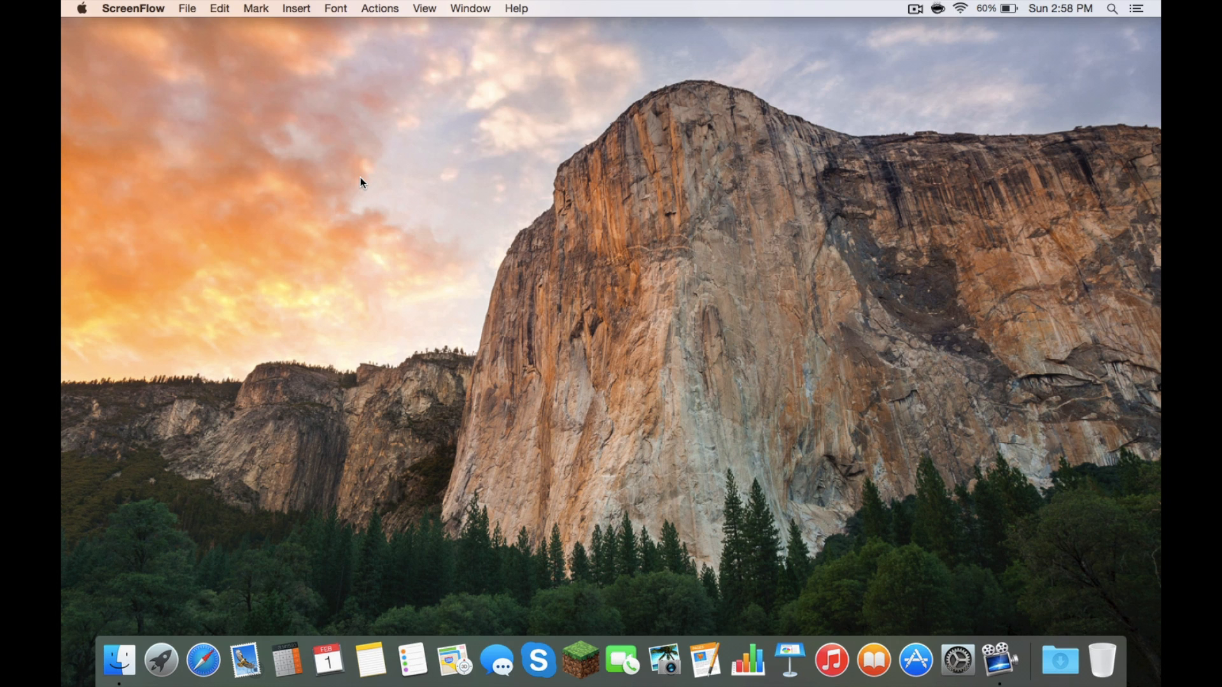
- Launch System Preferences from the Apple menu and show the Displays Arrangement of the two monitors
left_click(82, 8)
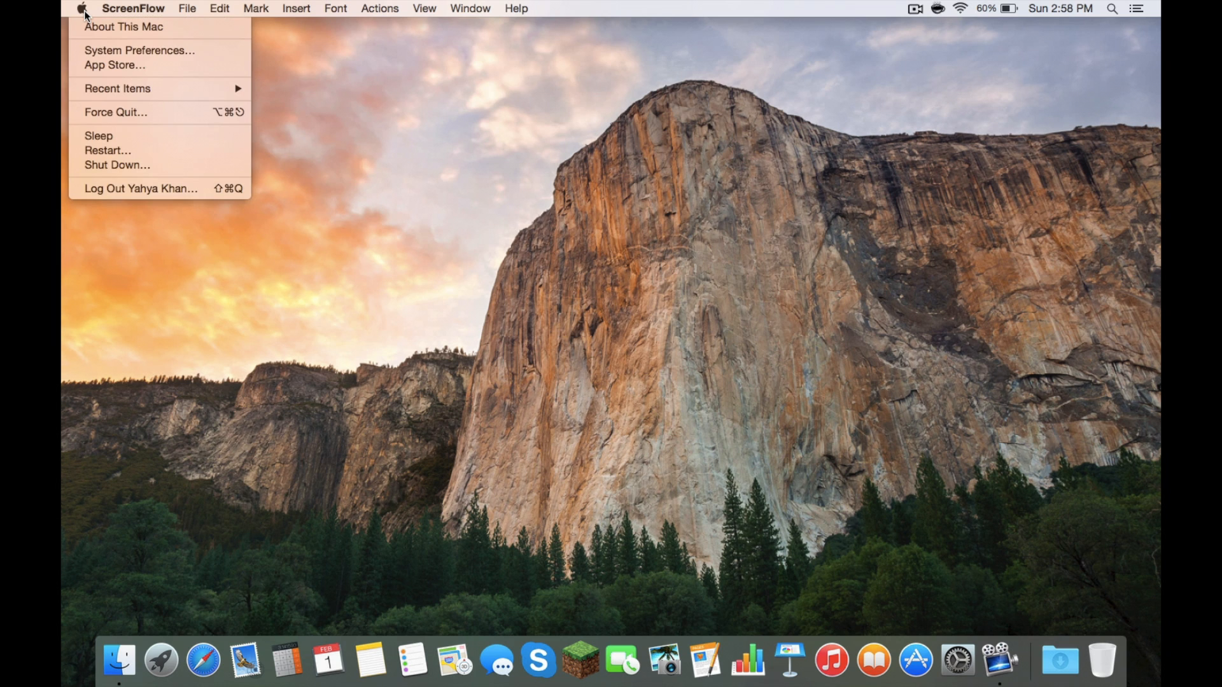
left_click(140, 50)
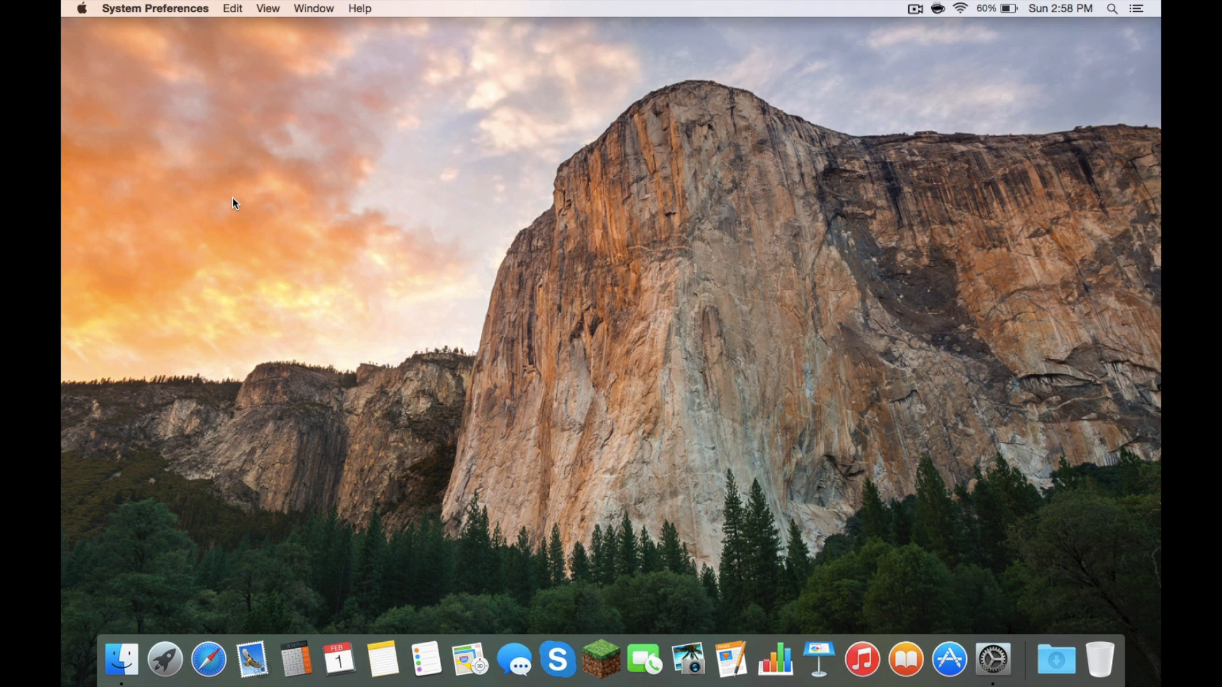
left_click(992, 660)
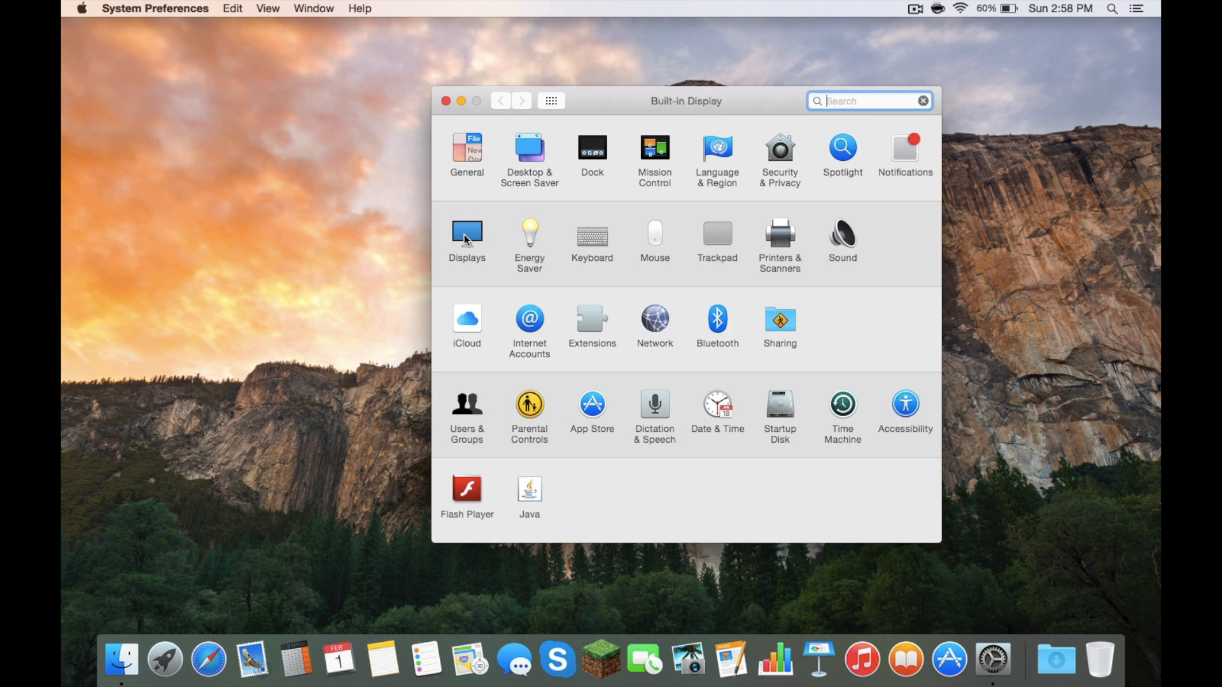
left_click(466, 238)
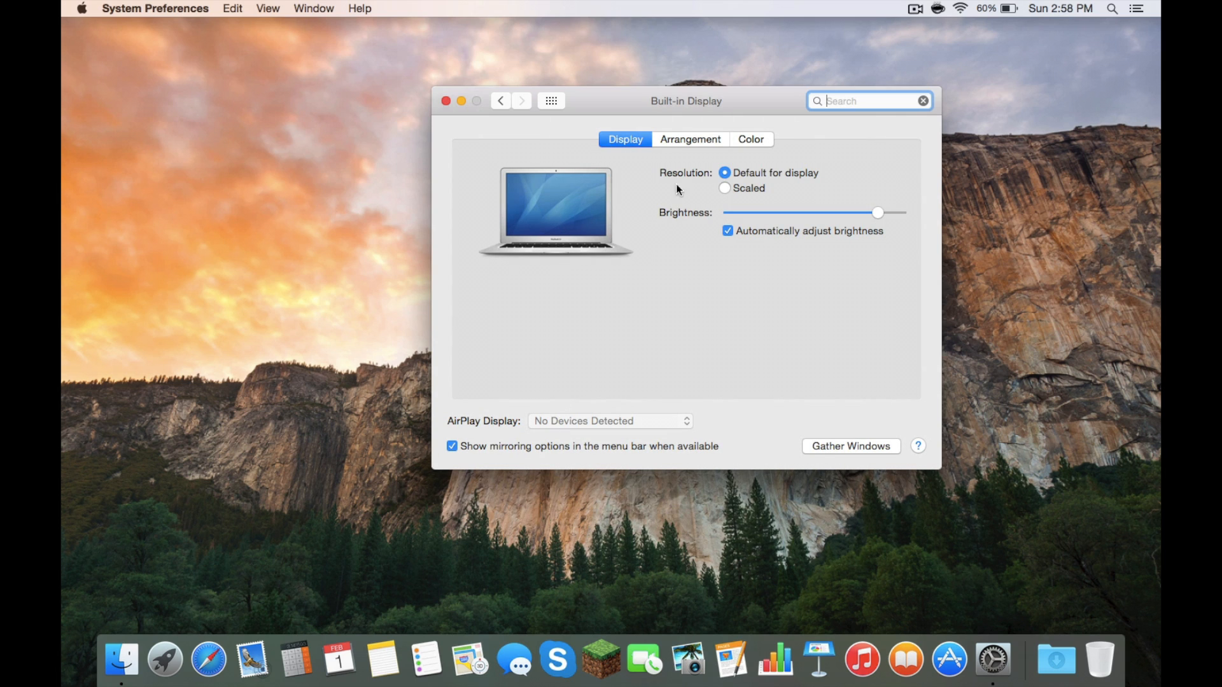
left_click(688, 138)
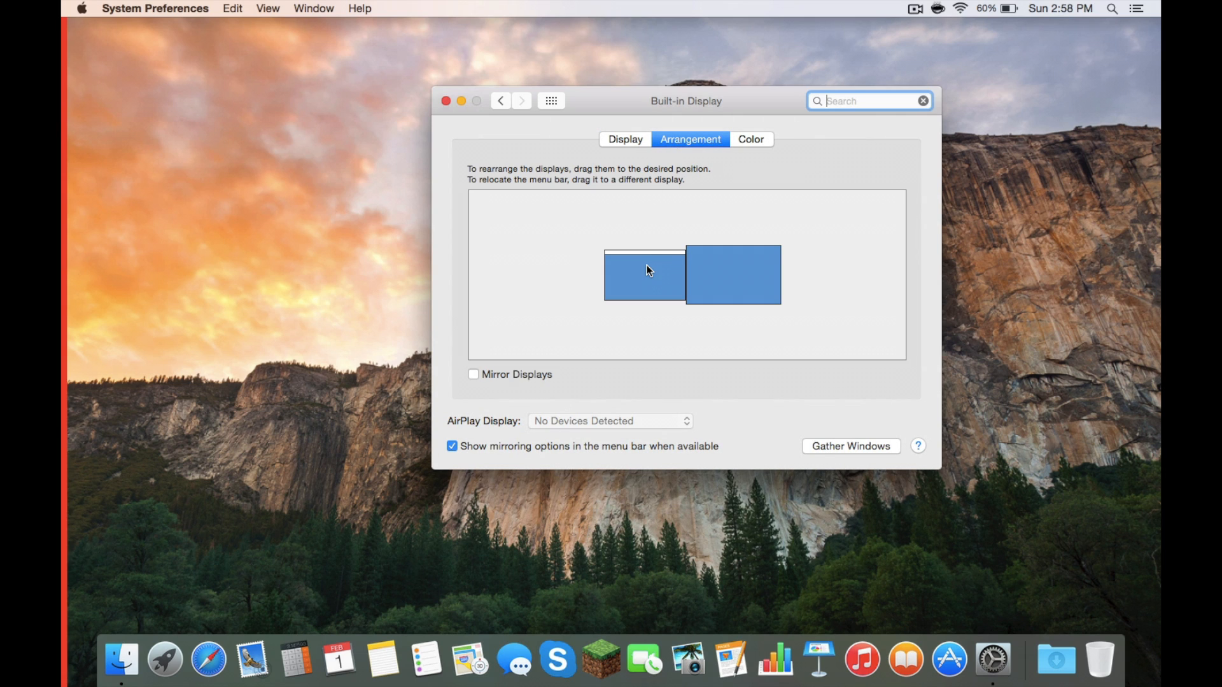
mouse_move(668, 260)
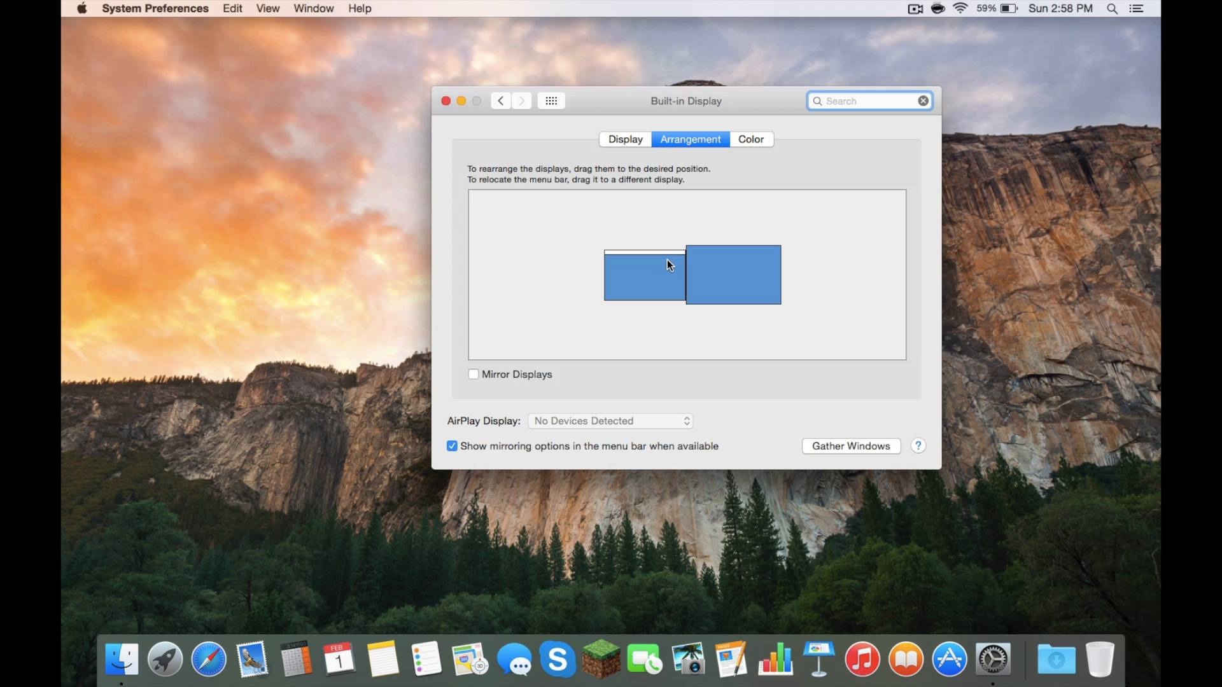
mouse_move(668, 267)
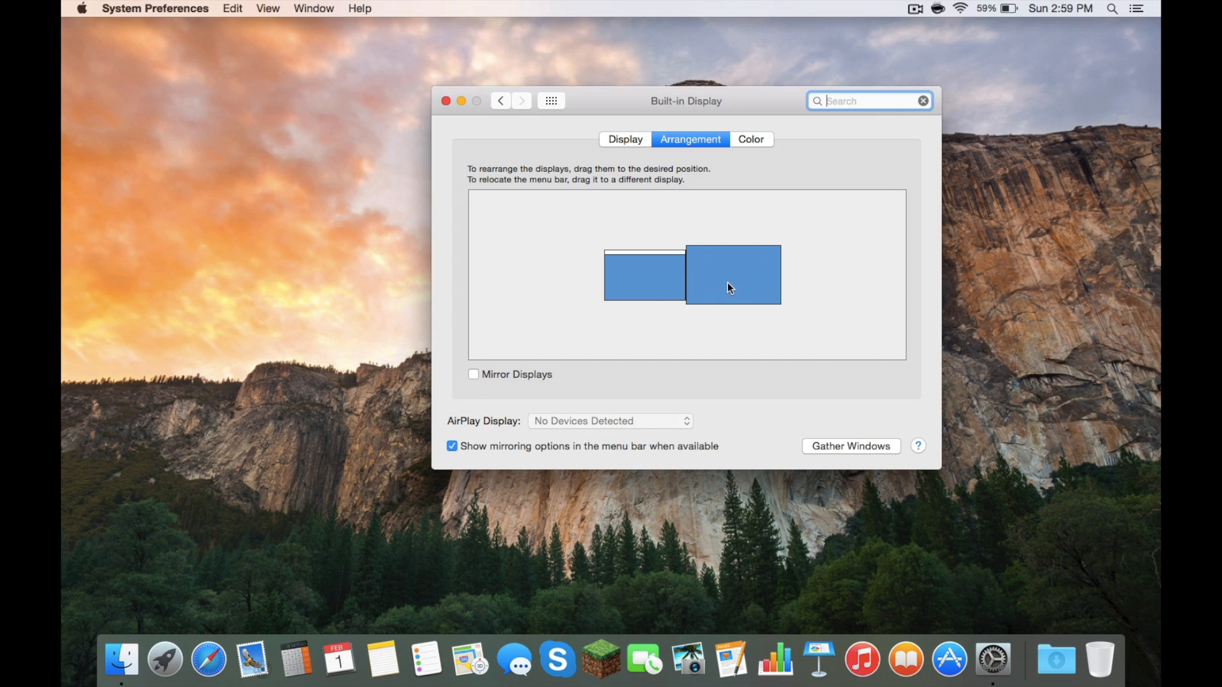
mouse_move(677, 256)
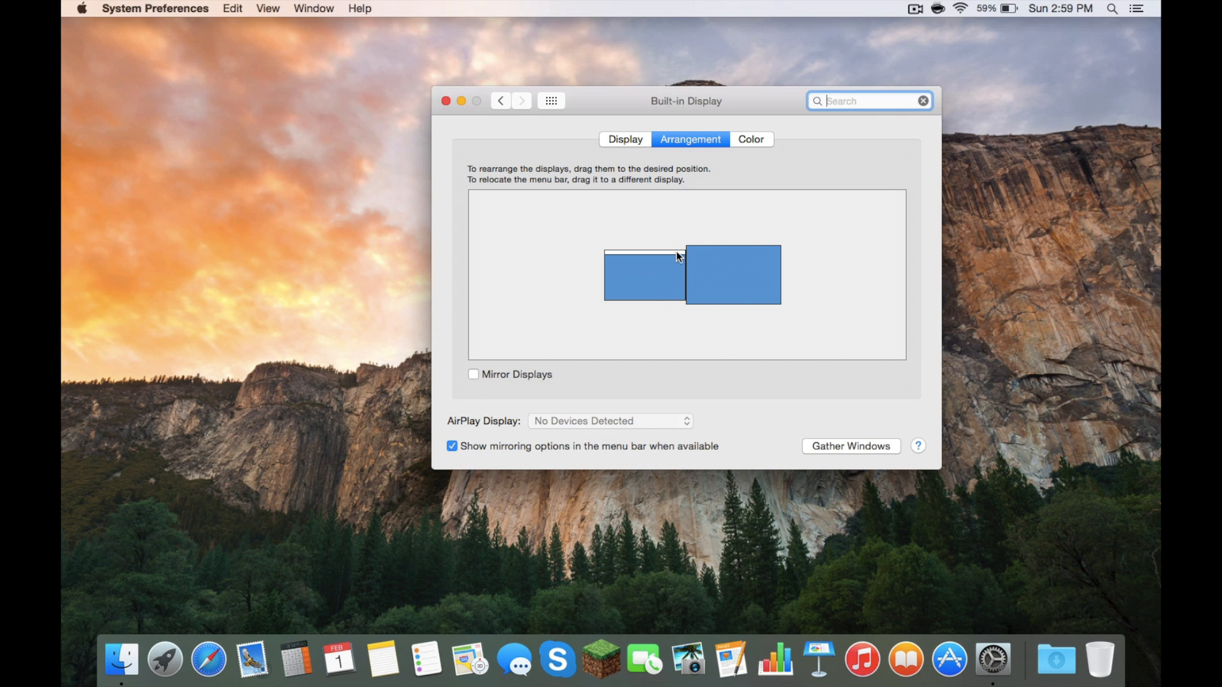
mouse_move(705, 260)
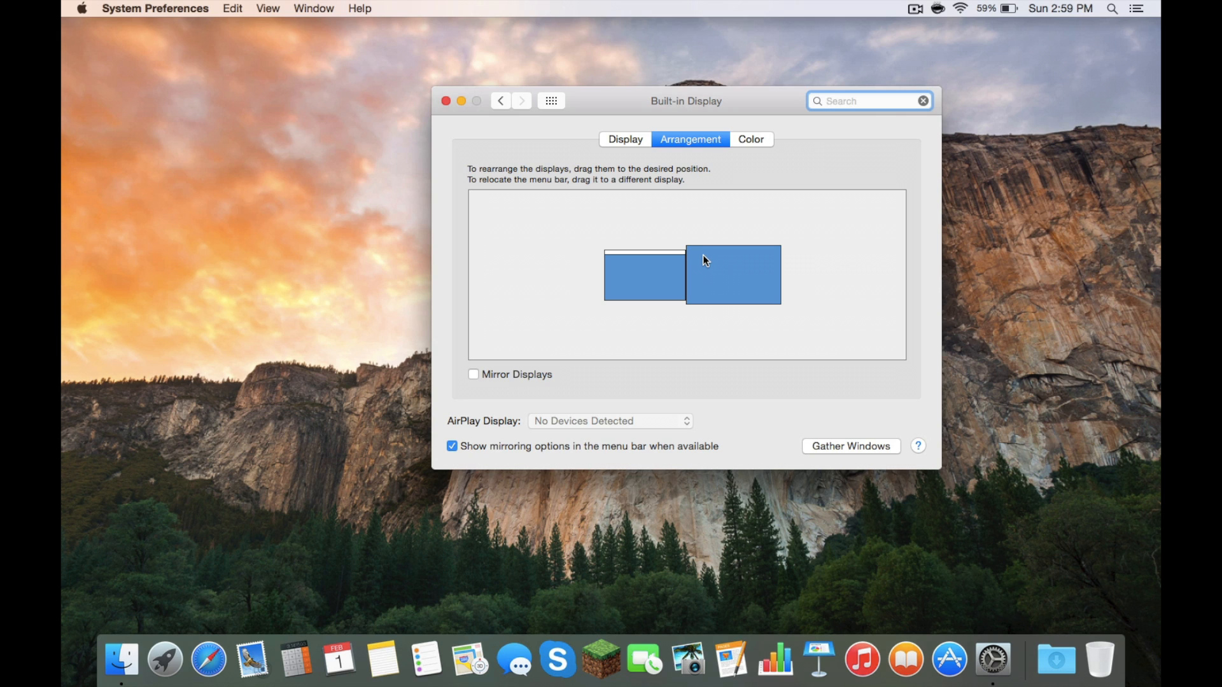
mouse_move(558, 367)
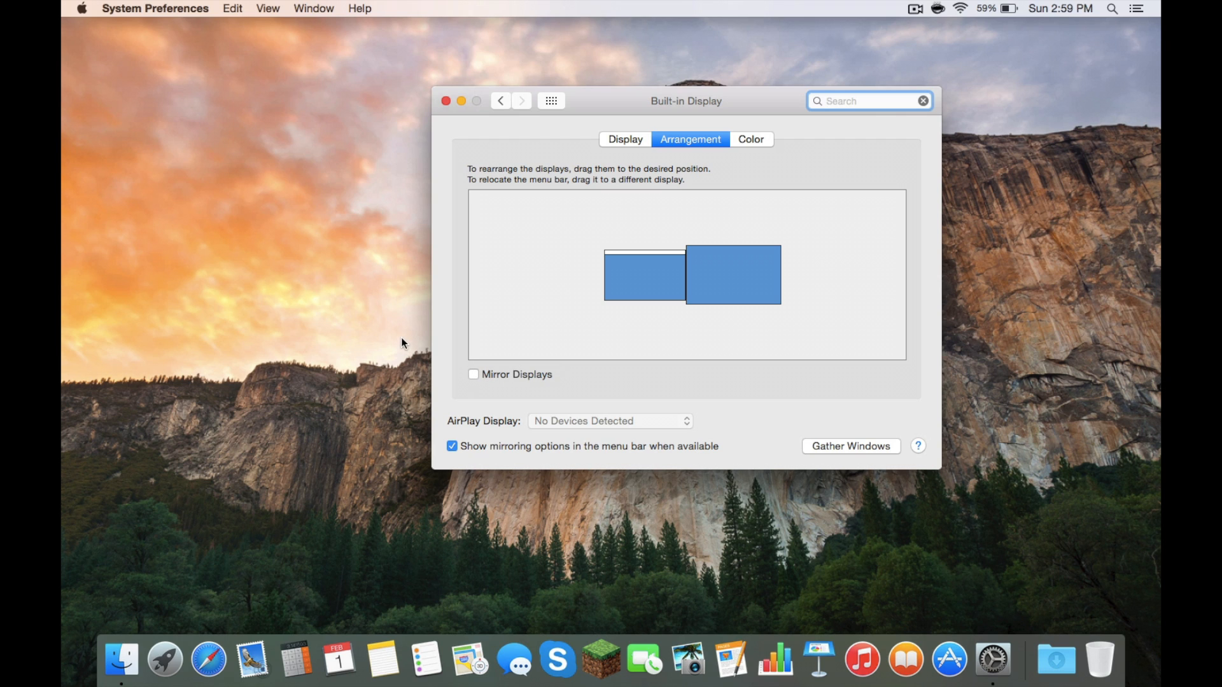
mouse_move(801, 334)
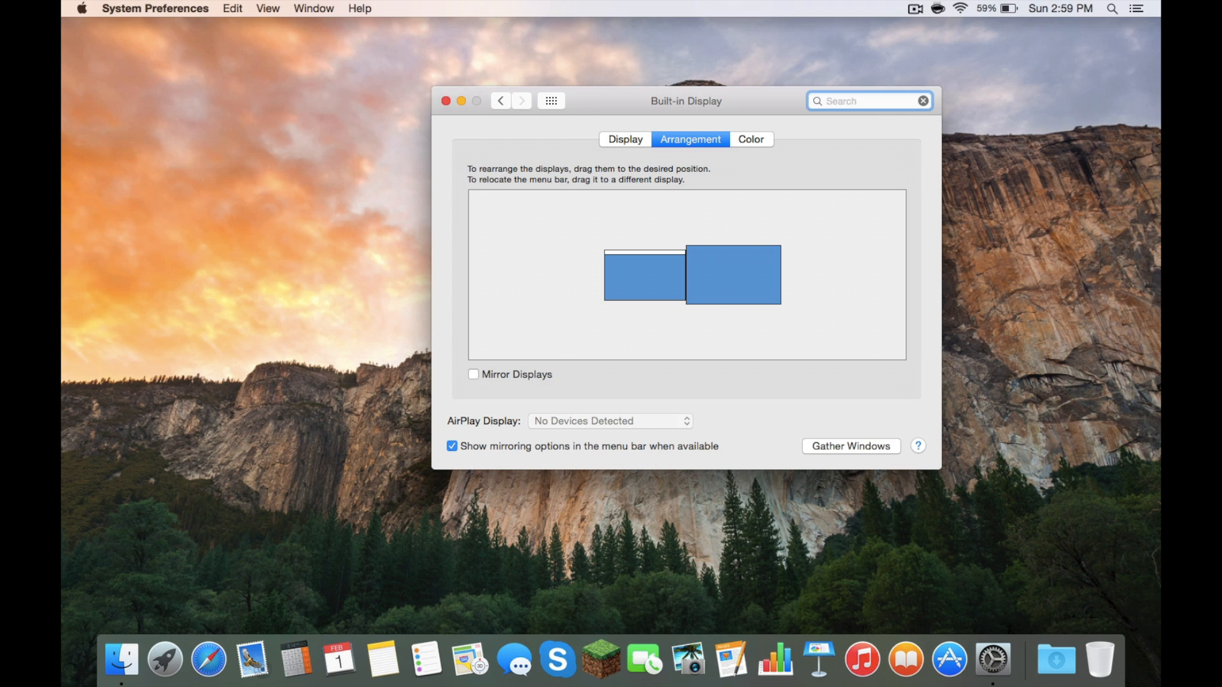
- Gather Windows to bring up the SP2208WFP monitor's window and show its Color profile list
left_click(866, 101)
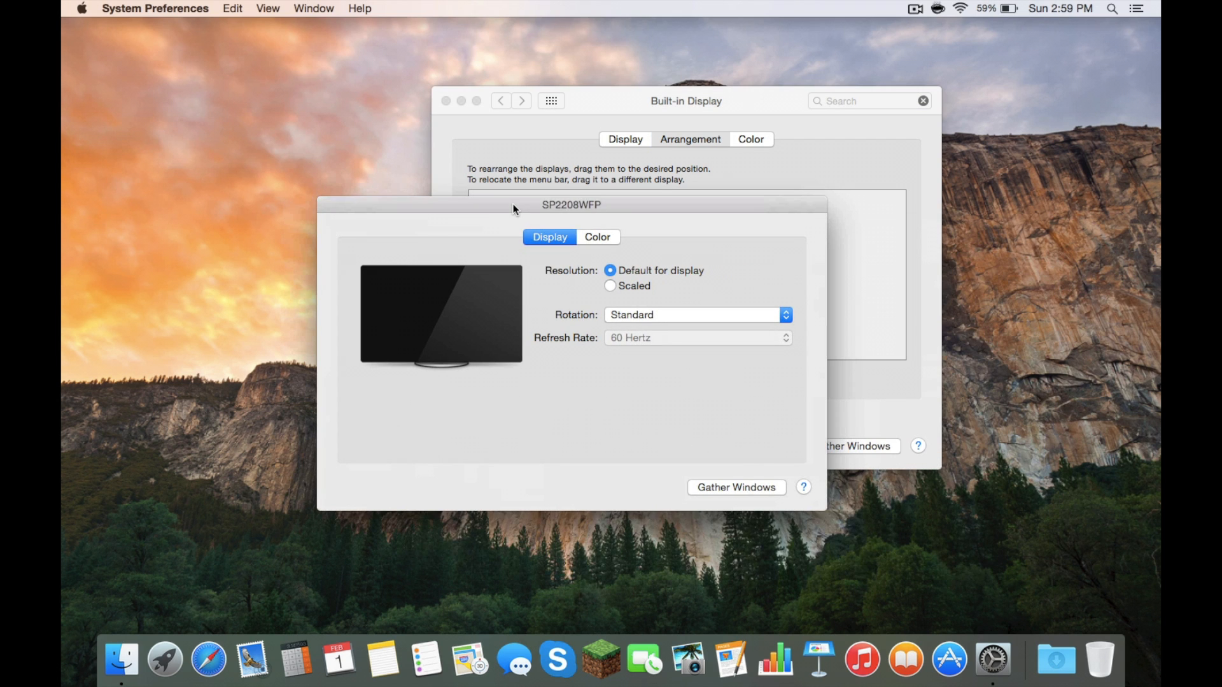
mouse_move(619, 320)
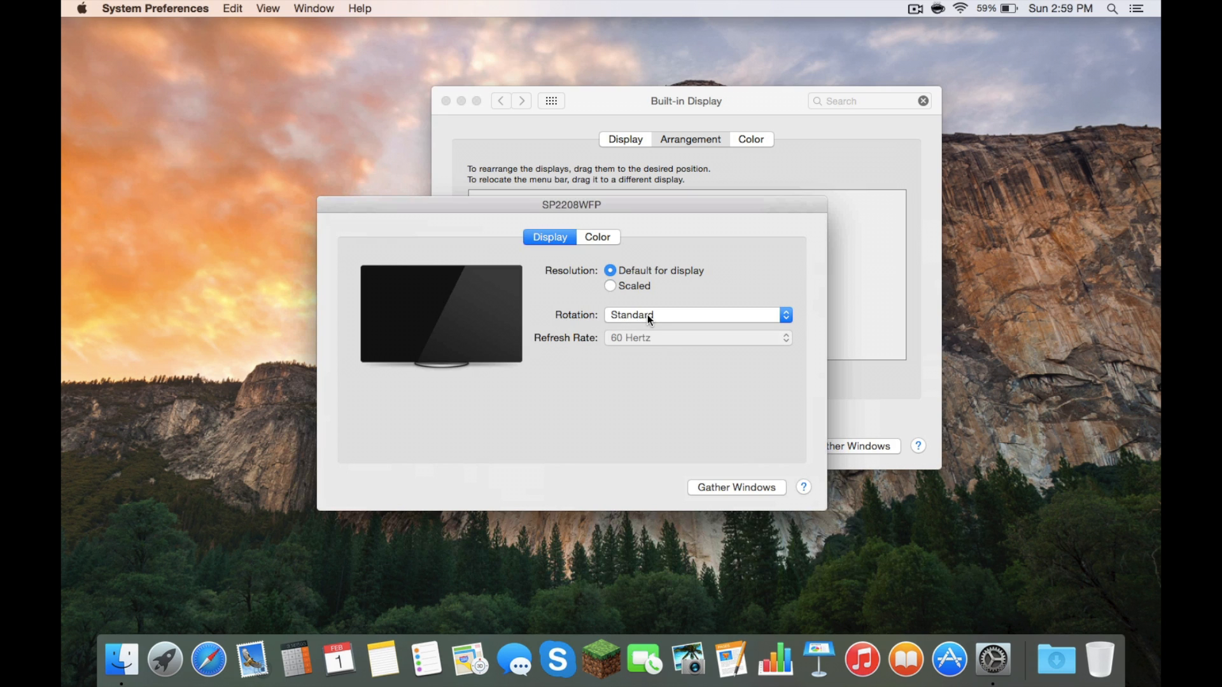
mouse_move(646, 341)
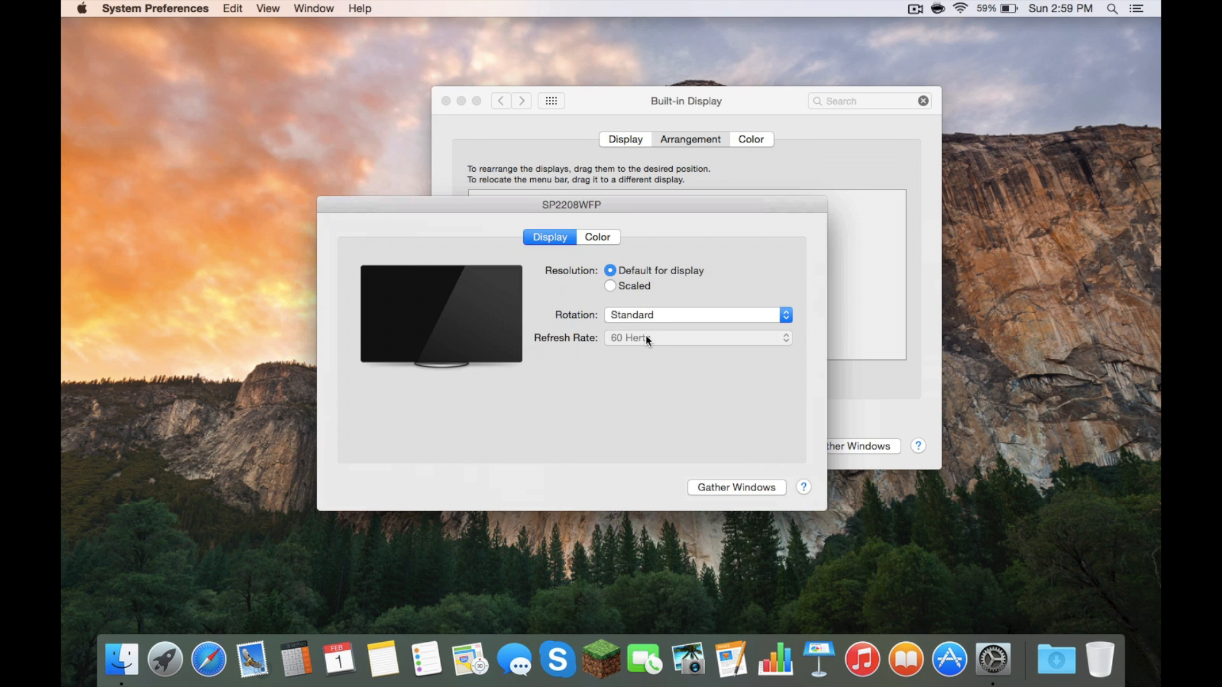
mouse_move(638, 349)
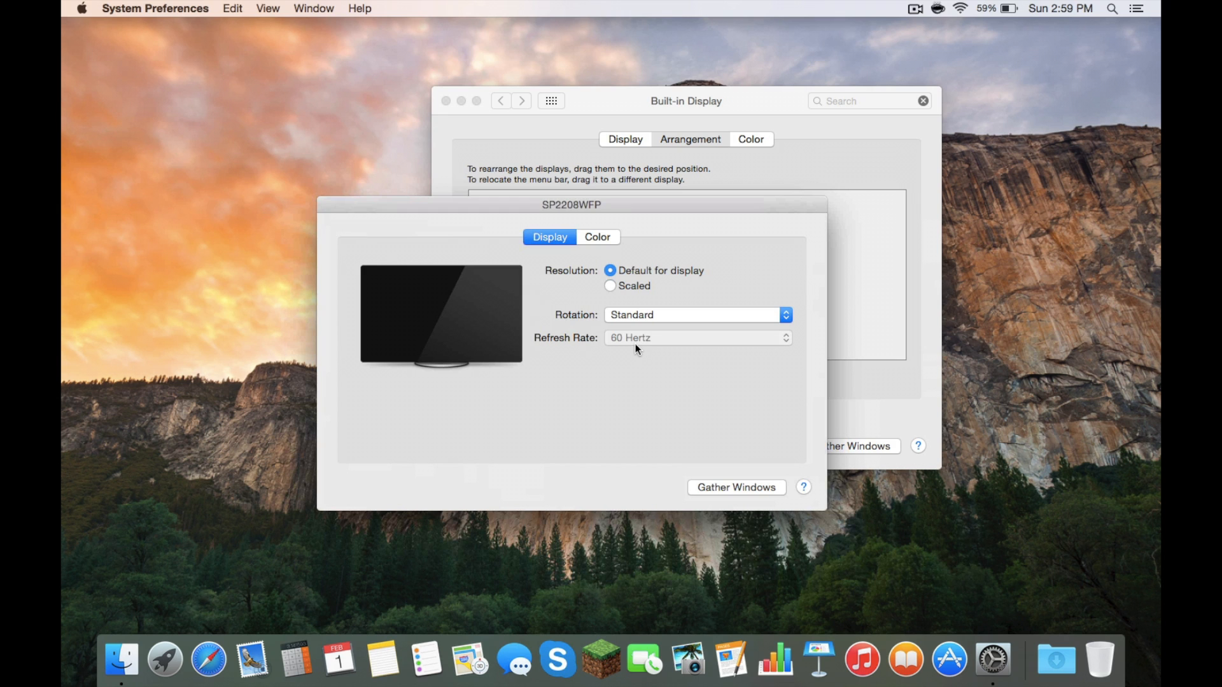
left_click(596, 236)
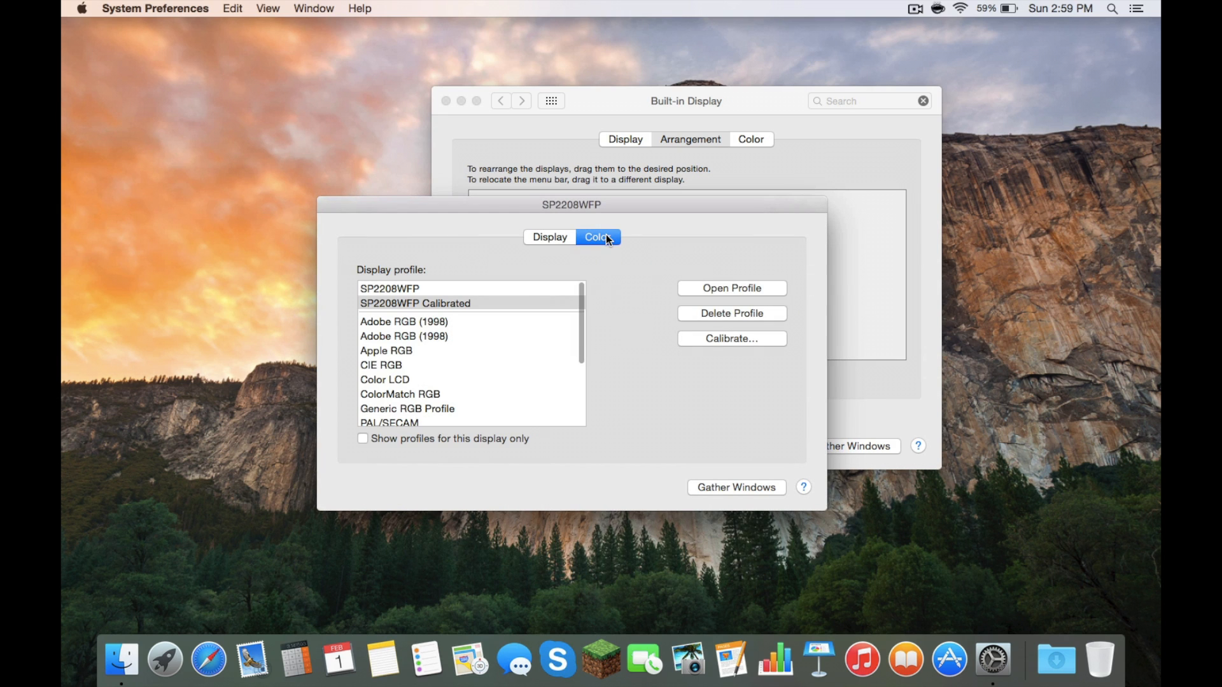